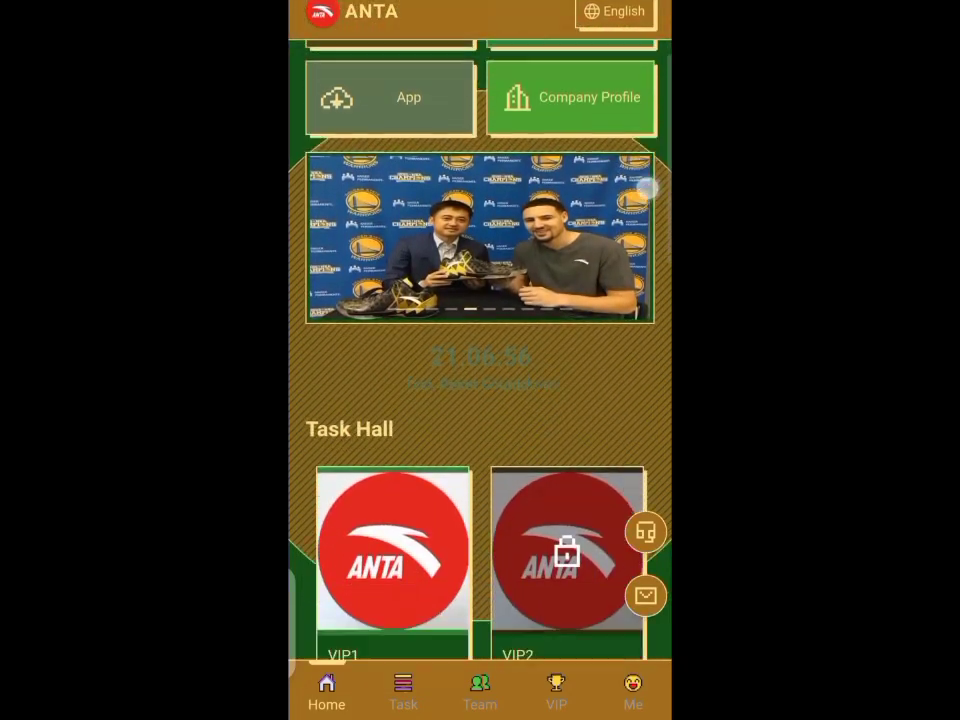
Browse the ANTA Sports page and dismiss the 'app keeps stopping' warning
{"action": "scroll", "scroll_direction": "down", "scroll_amount": 3}
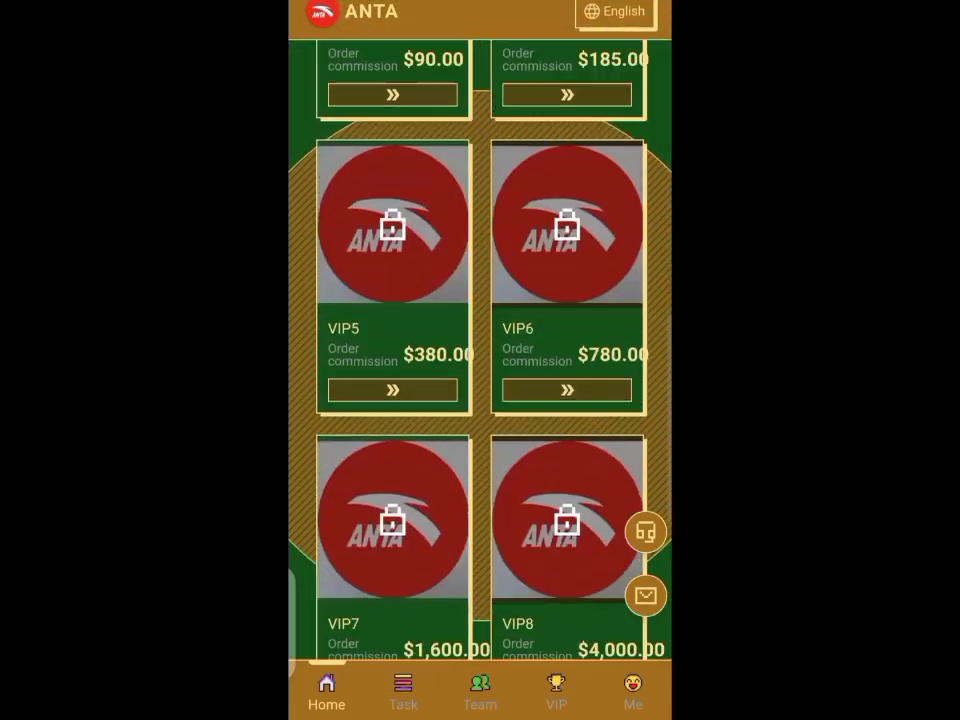
{"action": "scroll", "scroll_direction": "down", "scroll_amount": 3}
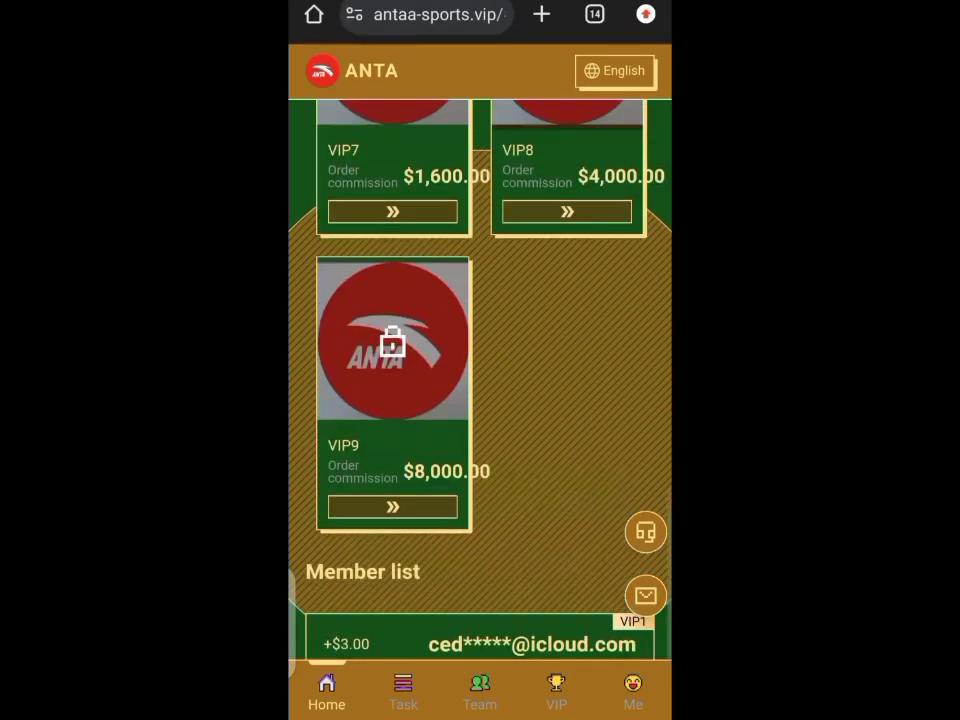
{"action": "scroll", "scroll_direction": "up", "scroll_amount": 3}
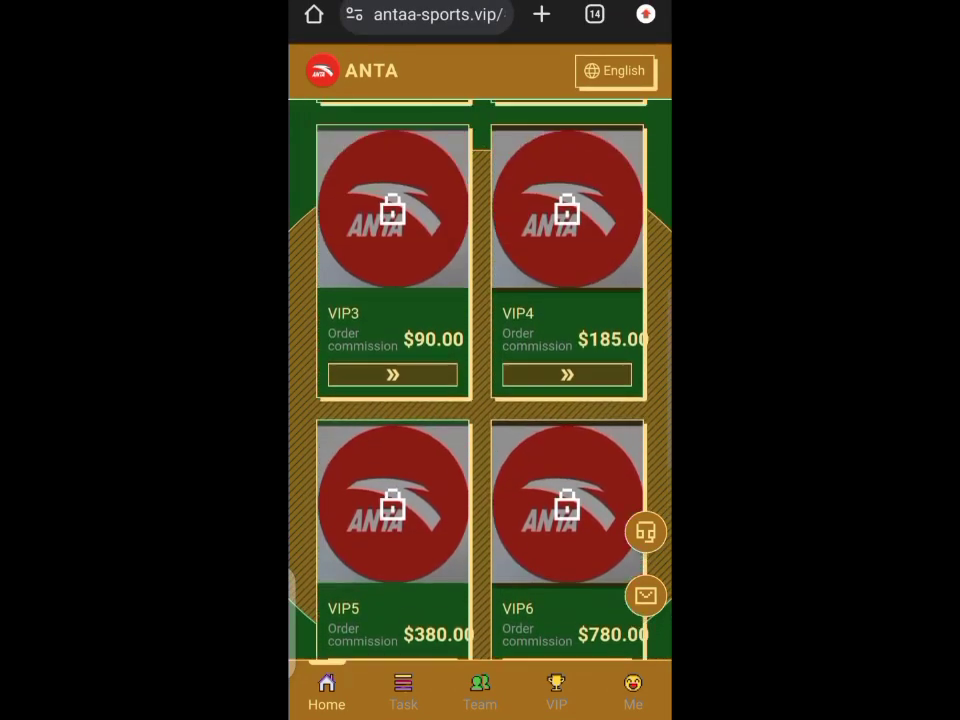
{"action": "scroll", "scroll_direction": "up", "scroll_amount": 3}
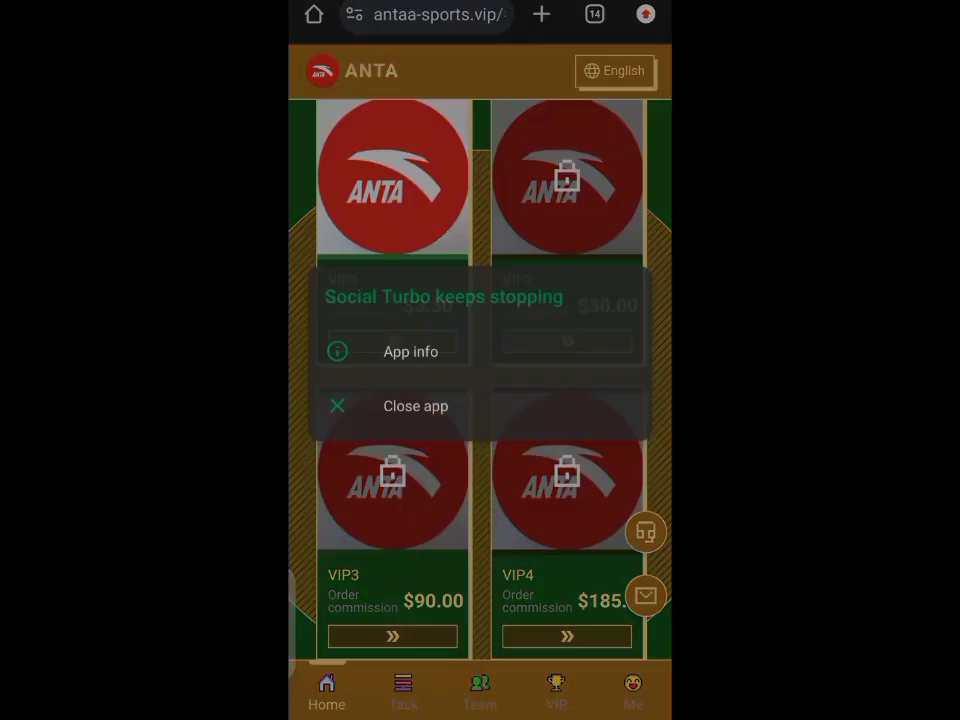
{"action": "left_click", "coordinate": [416, 404]}
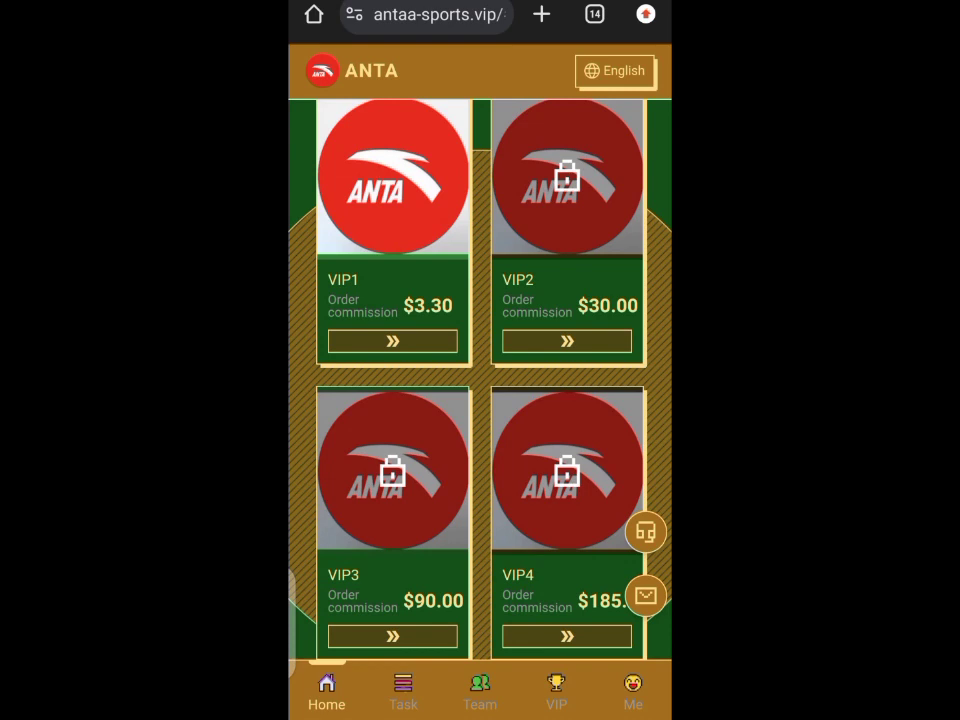
Complete today's anta order task ($10.00, $3.30 income) and return home to the $13.30 balance
{"action": "left_click", "coordinate": [404, 690]}
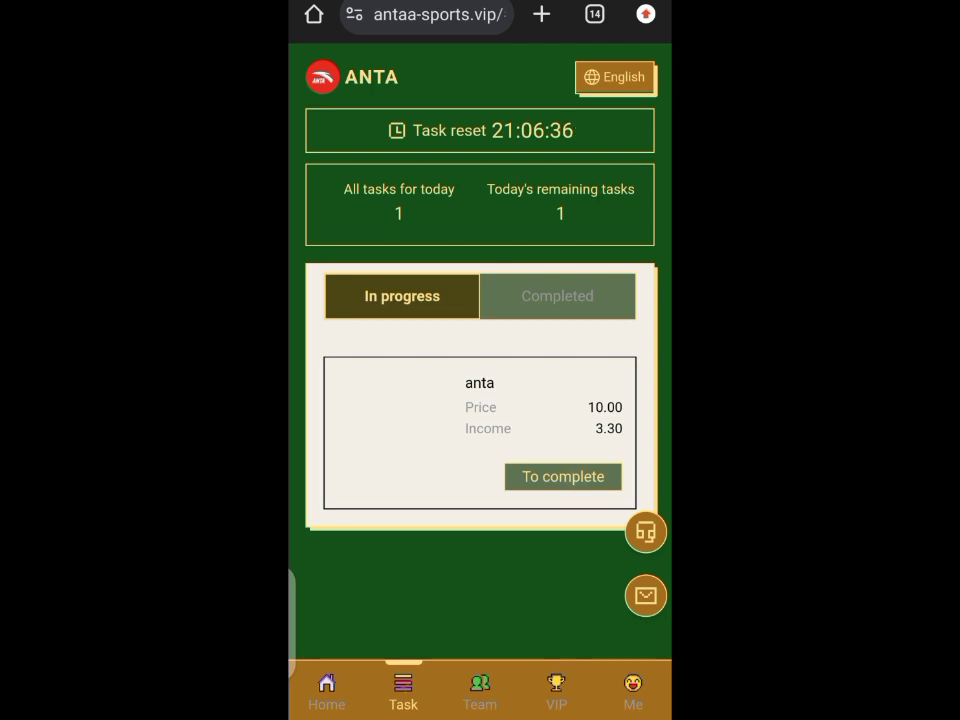
{"action": "left_click", "coordinate": [562, 476]}
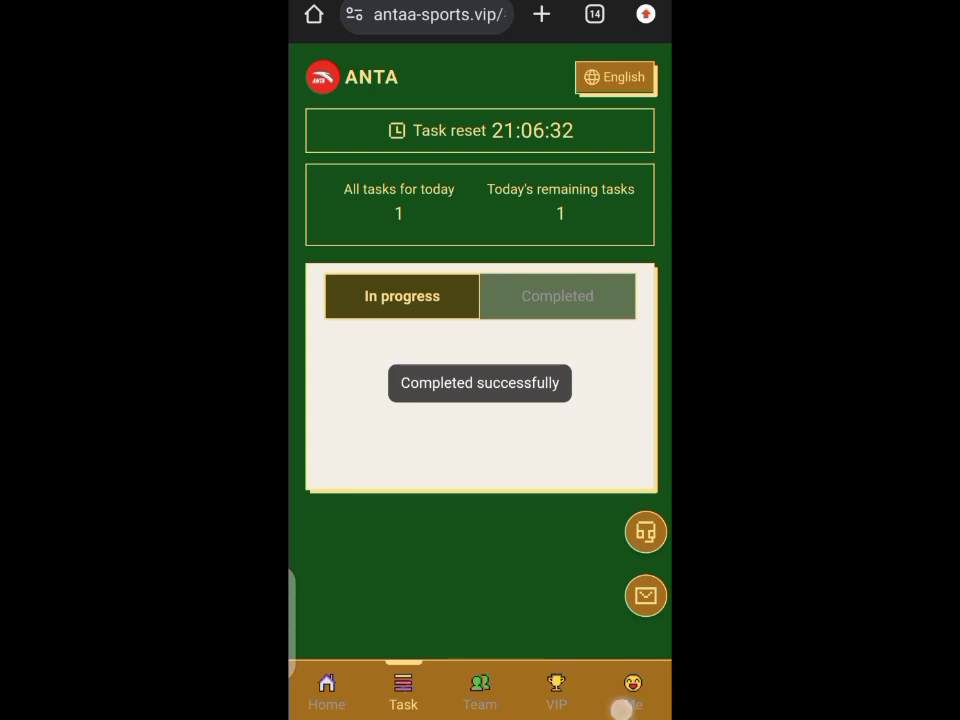
{"action": "left_click", "coordinate": [632, 690]}
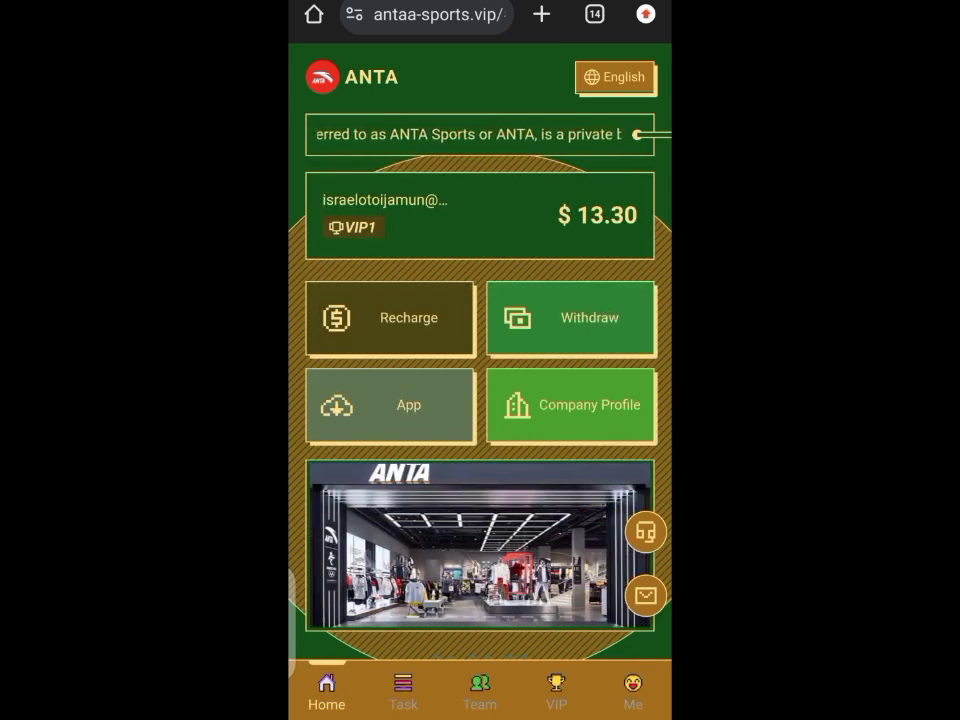
Submit a 3.3 USDT withdrawal to the pasted receiving wallet address
{"action": "left_click", "coordinate": [572, 318]}
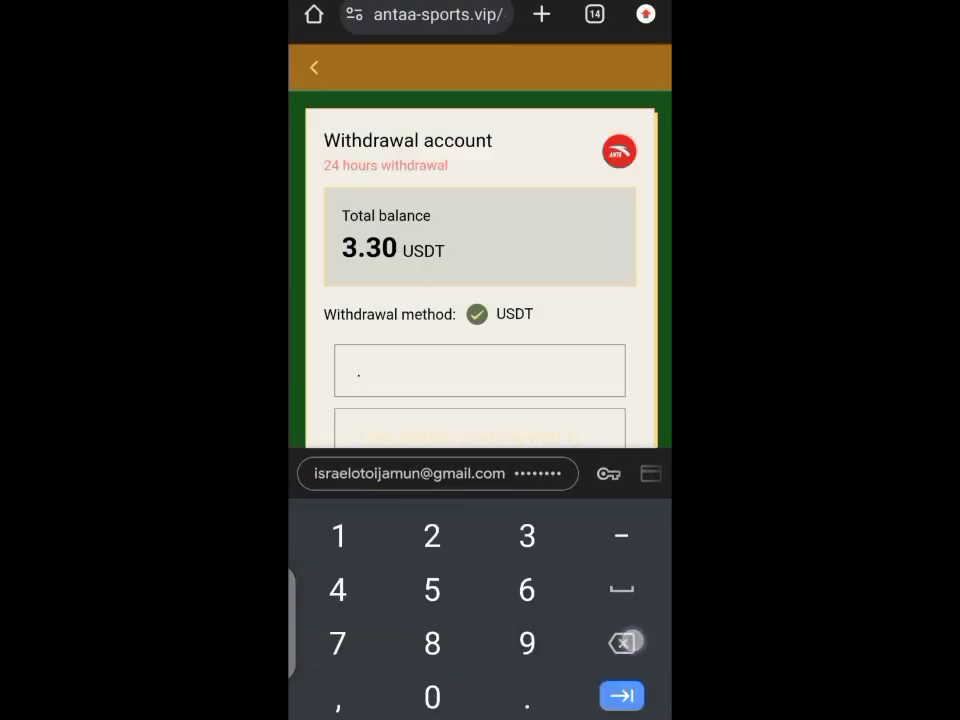
{"action": "type", "text": "3.3"}
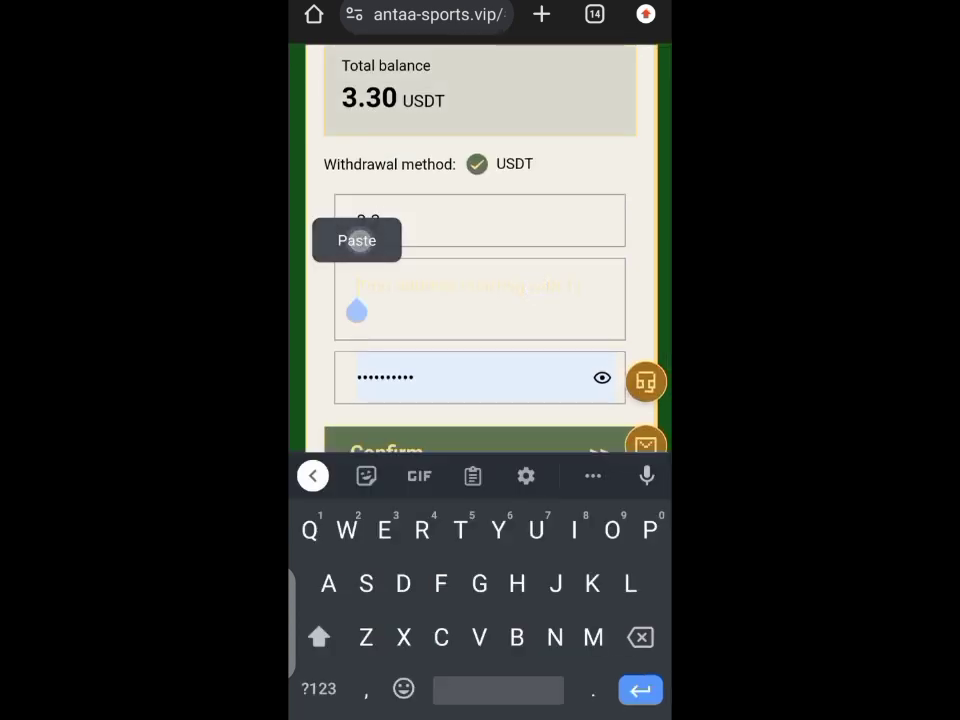
{"action": "left_click", "coordinate": [356, 240]}
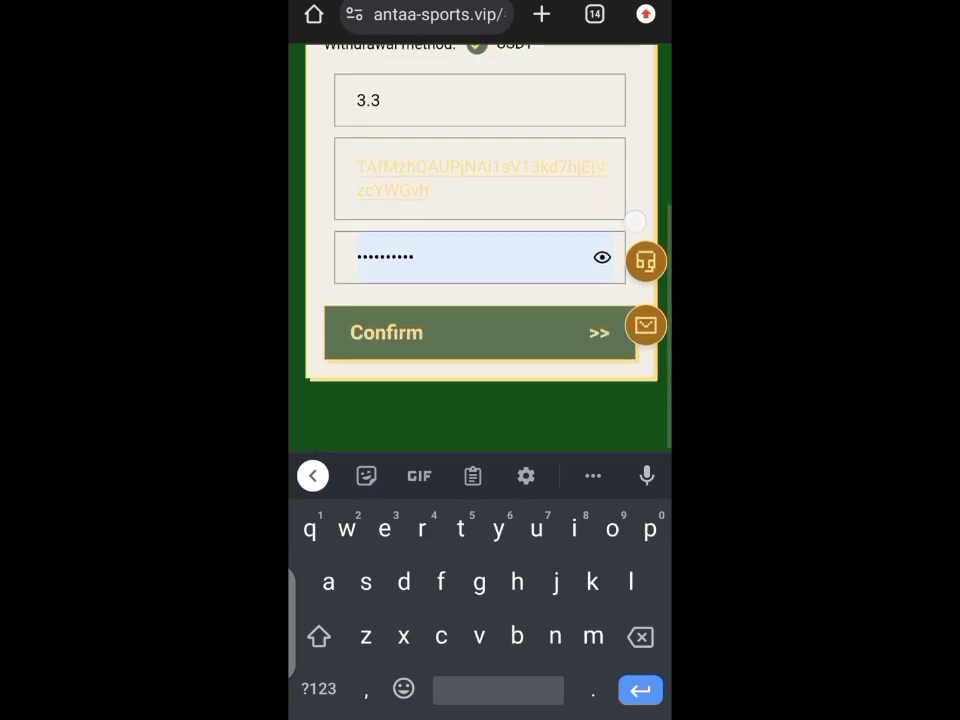
{"action": "left_click", "coordinate": [480, 332]}
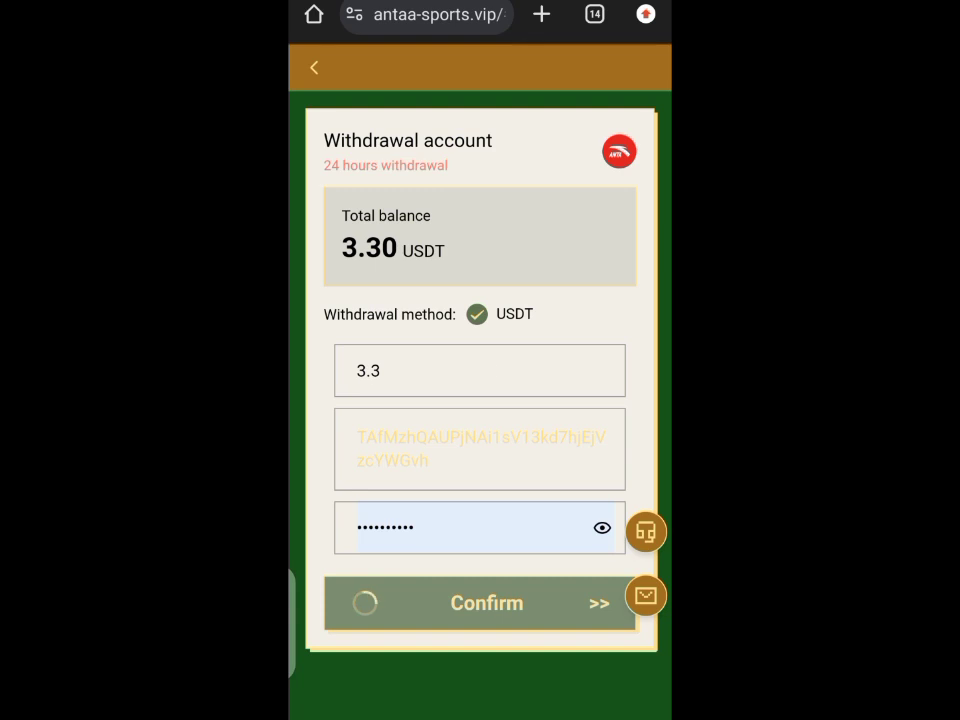
Switch to the KuCoin app and view the deposit history showing 3.3 USDT completed
{"action": "left_click", "coordinate": [480, 604]}
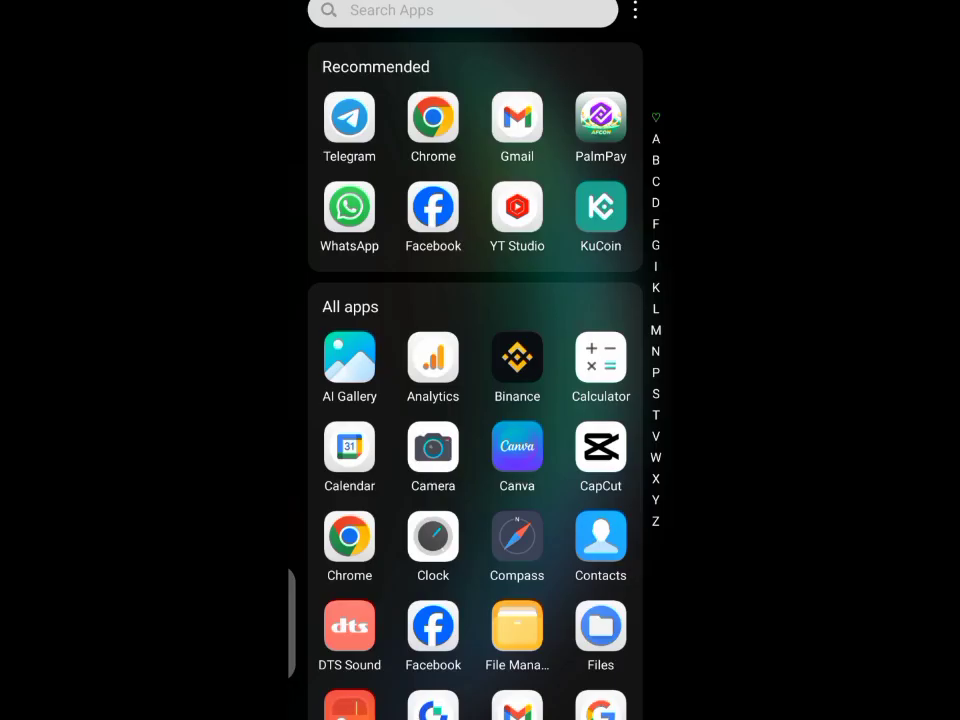
{"action": "left_click", "coordinate": [600, 206]}
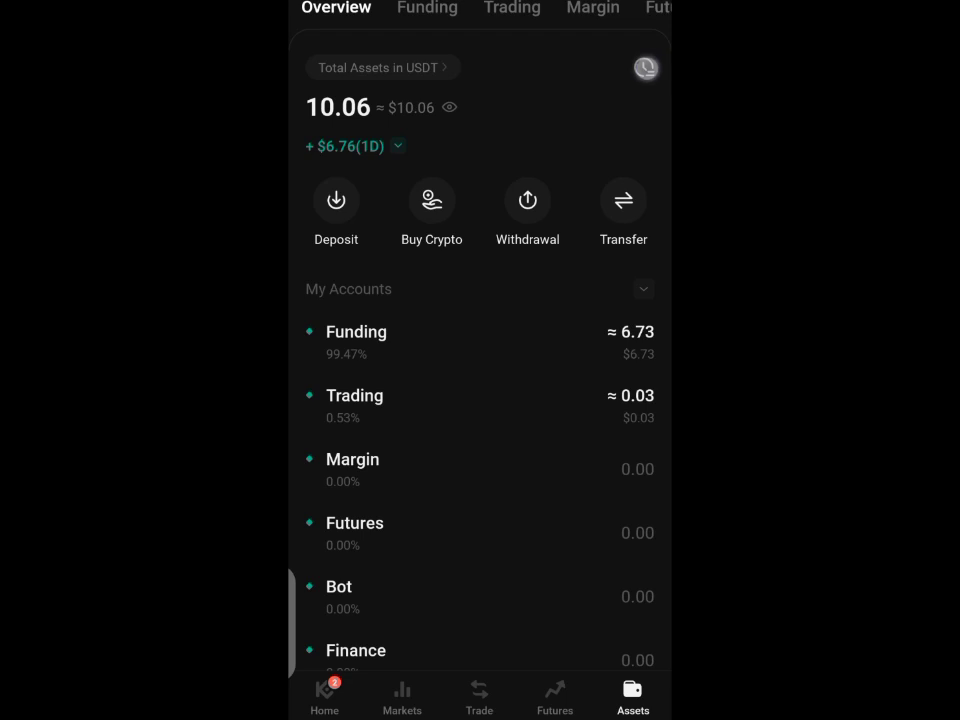
{"action": "left_click", "coordinate": [644, 68]}
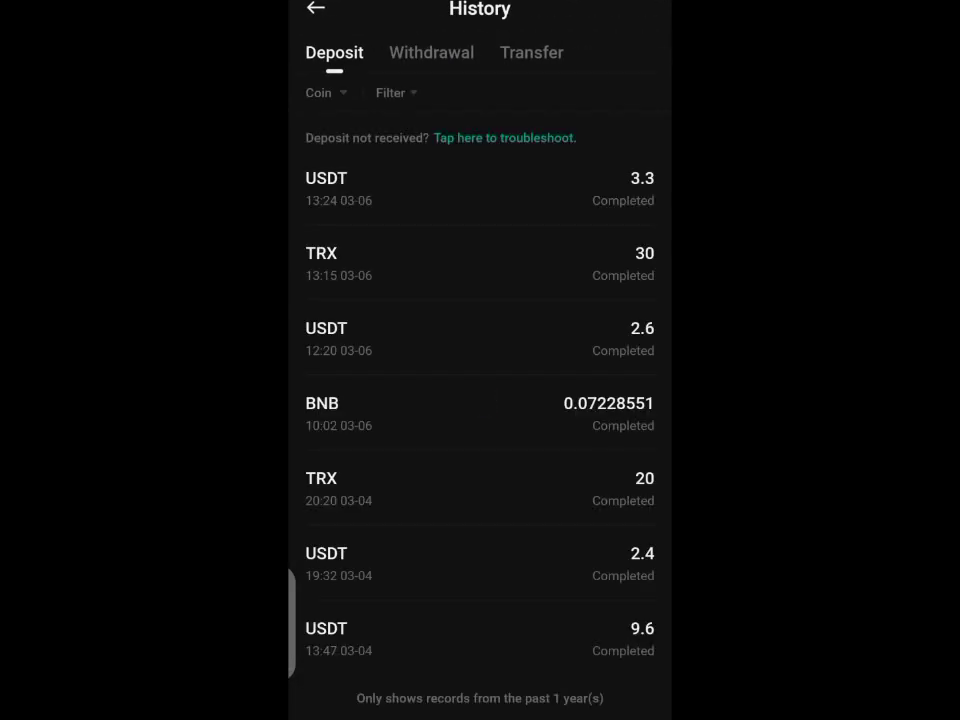